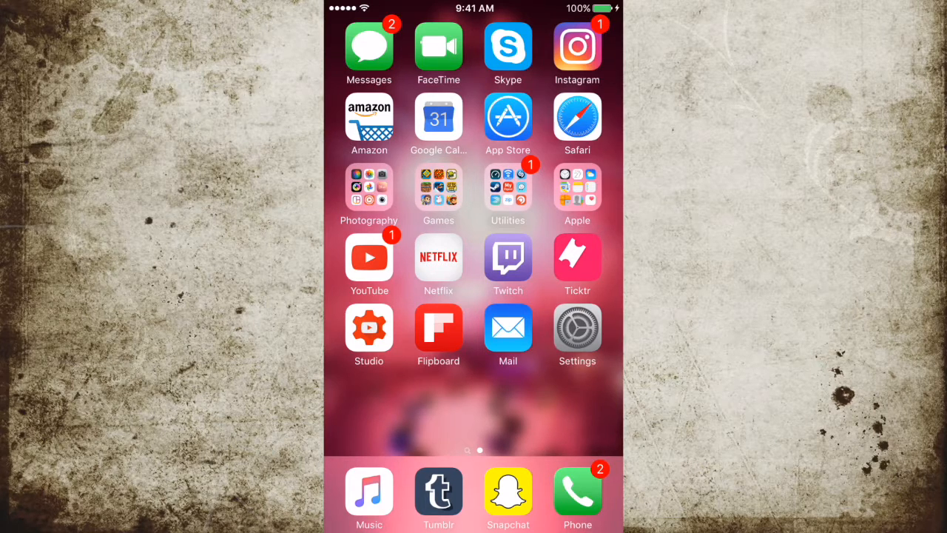
- Open the Photography folder to reveal the camera and photo apps
click(369, 186)
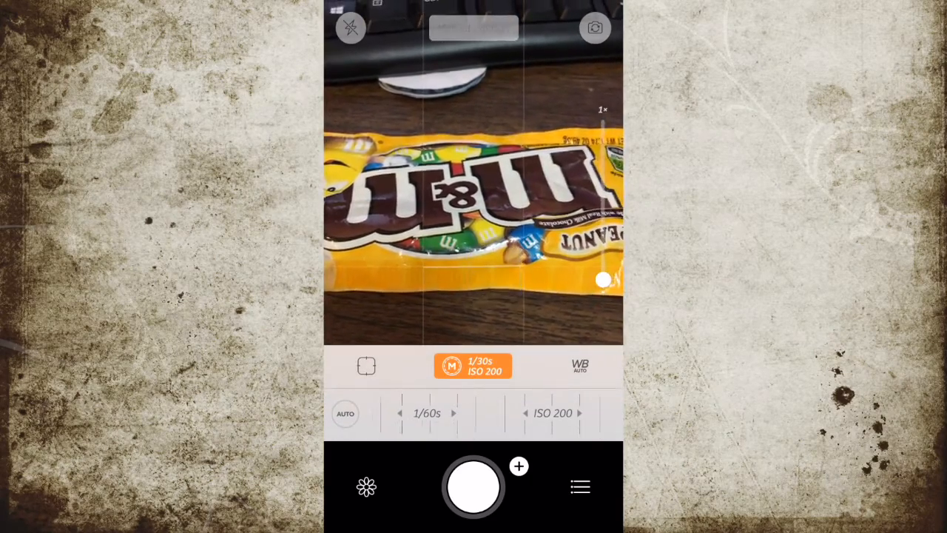
- Preview the candy packet in Camera+ manual mode at 1/60s and ISO 200
click(494, 269)
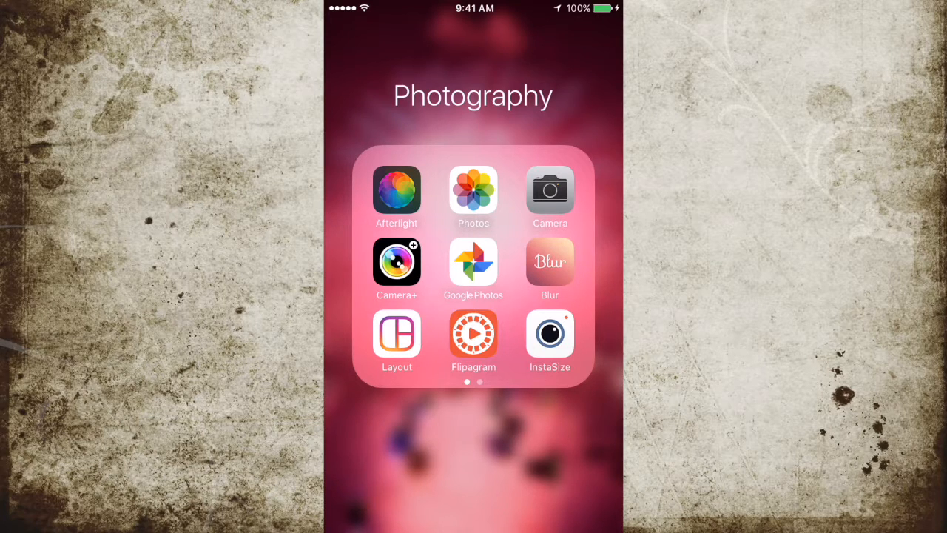
- Launch Blur and slide the sunset photo between no, light and heavy blur
click(550, 264)
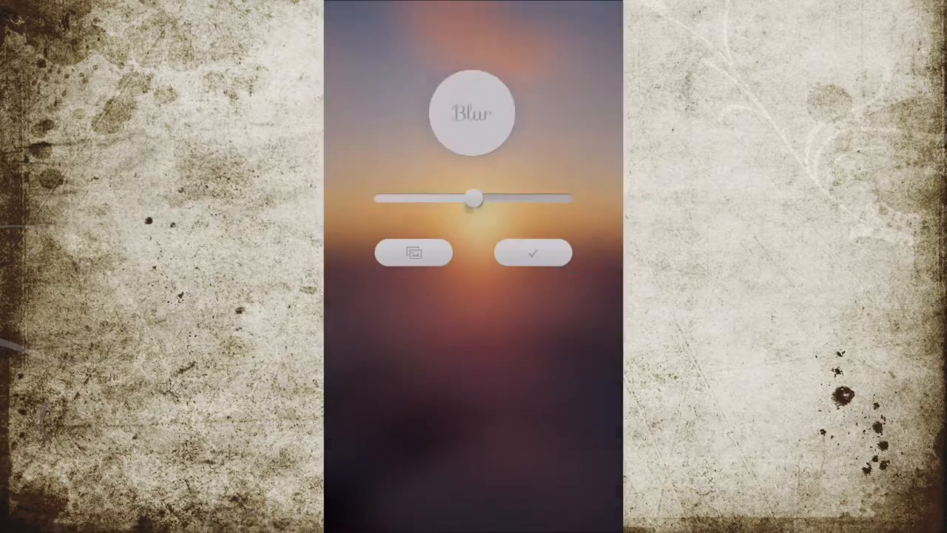
drag(475, 198, 378, 199)
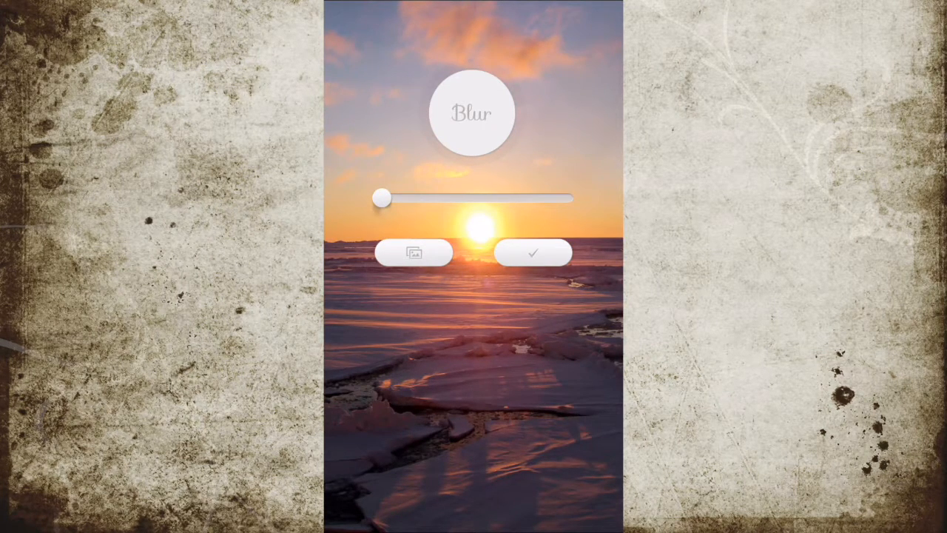
drag(379, 198, 519, 199)
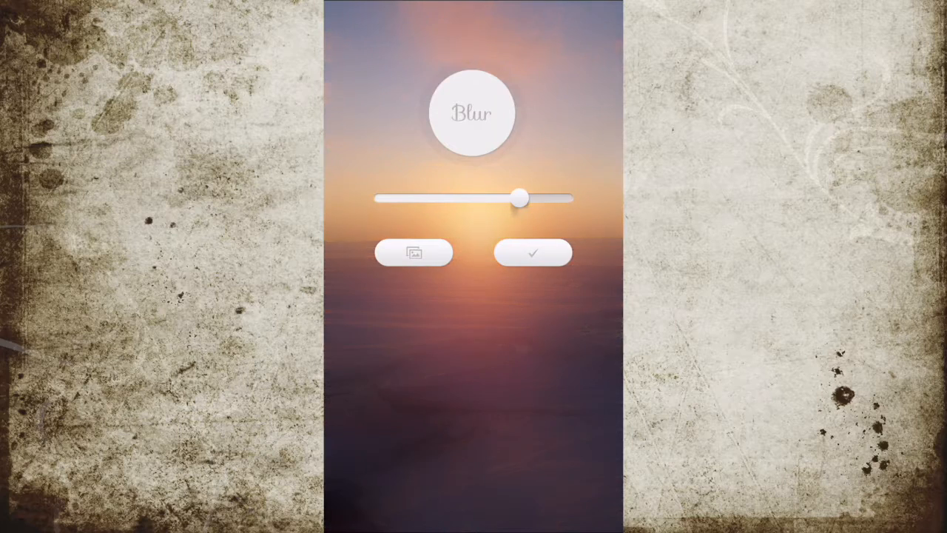
drag(519, 198, 422, 198)
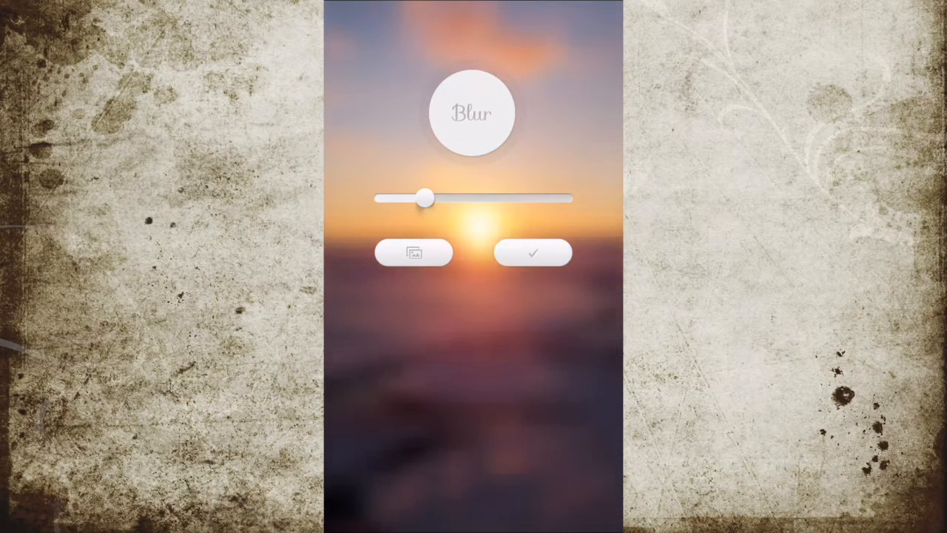
drag(422, 199, 536, 198)
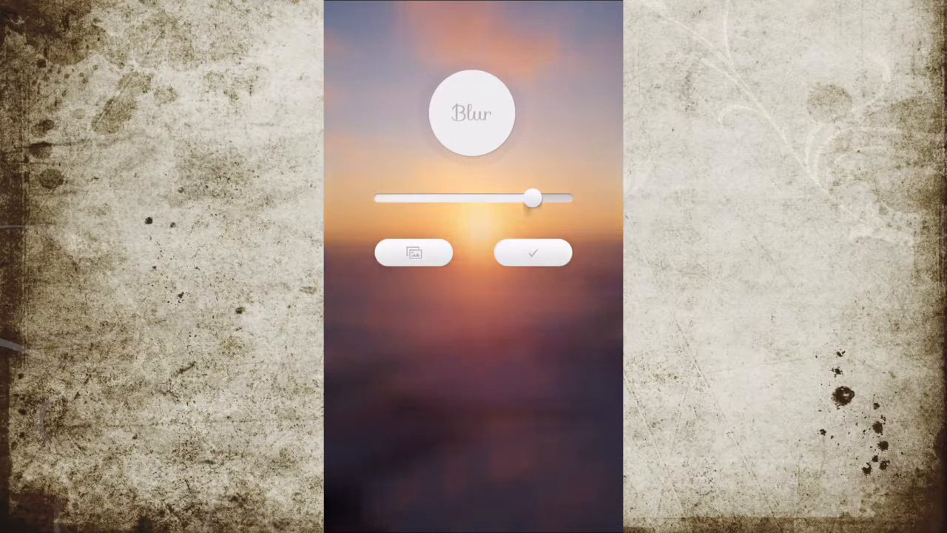
drag(536, 198, 378, 198)
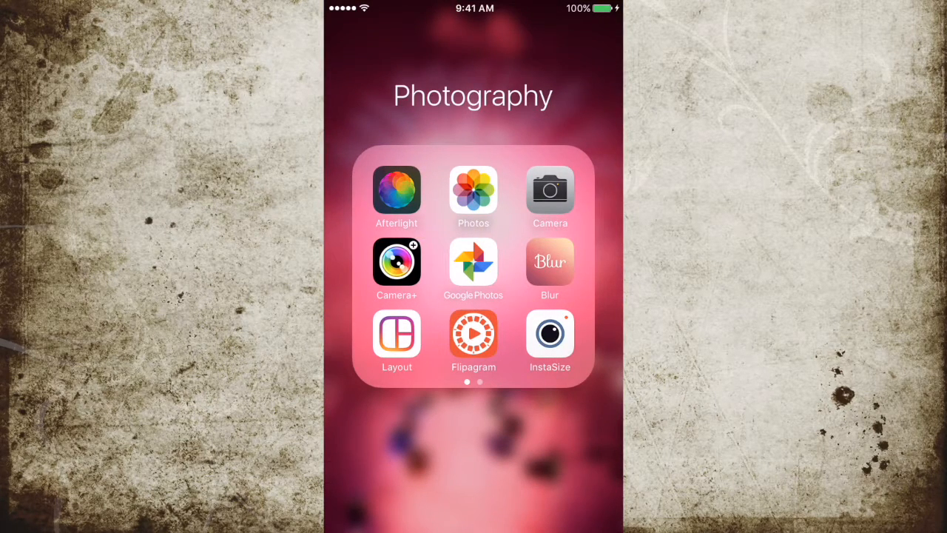
- Swipe to the Photography folder's second page, close it, and open the Games folder
scroll(left, 3)
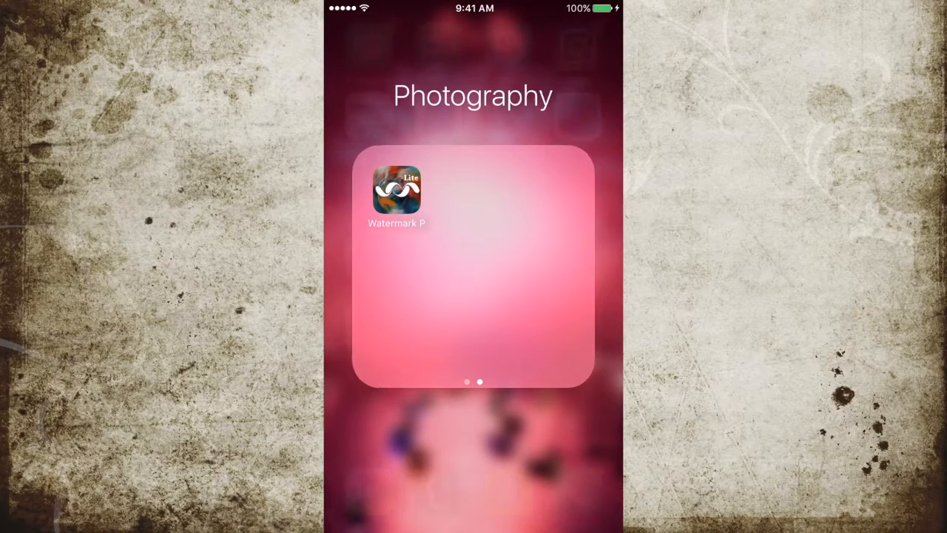
click(474, 444)
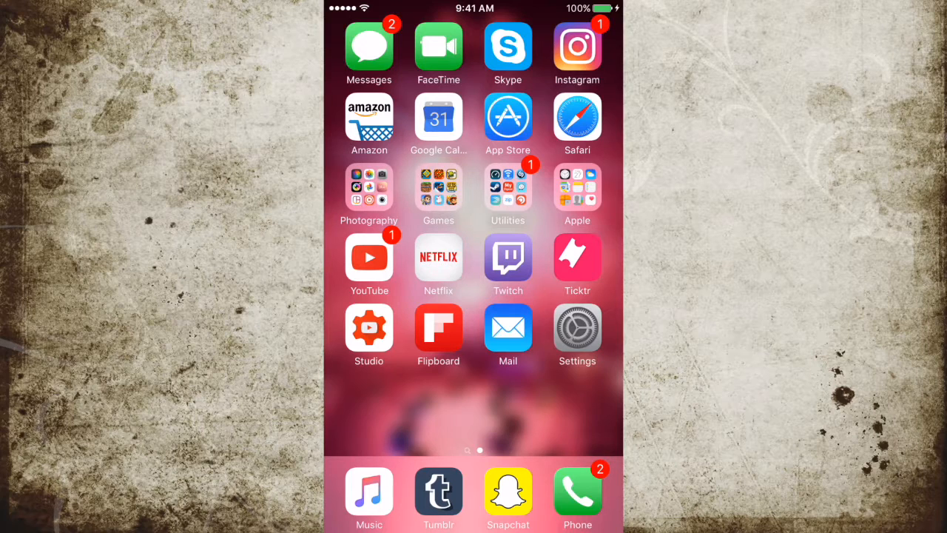
click(437, 186)
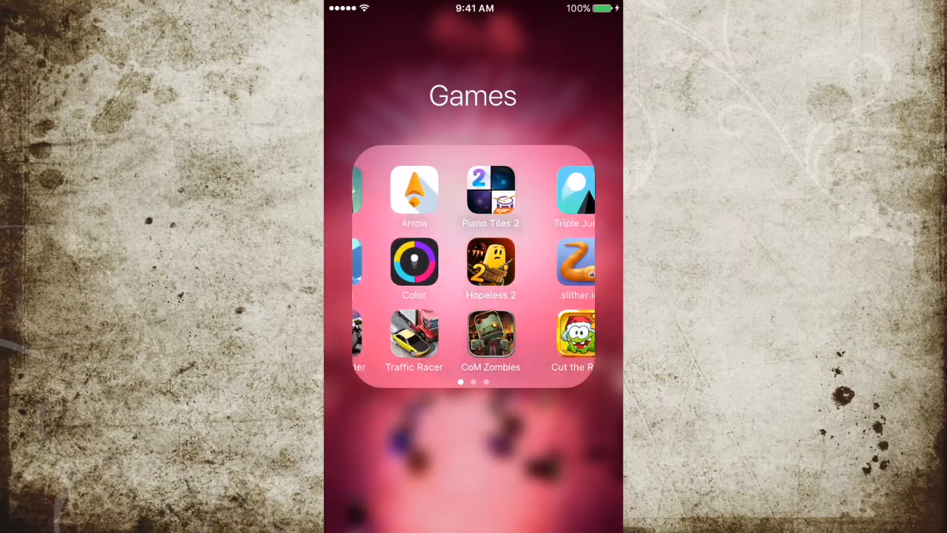
- Swipe through the Games folder's pages of arcade and runner games
scroll(left, 3)
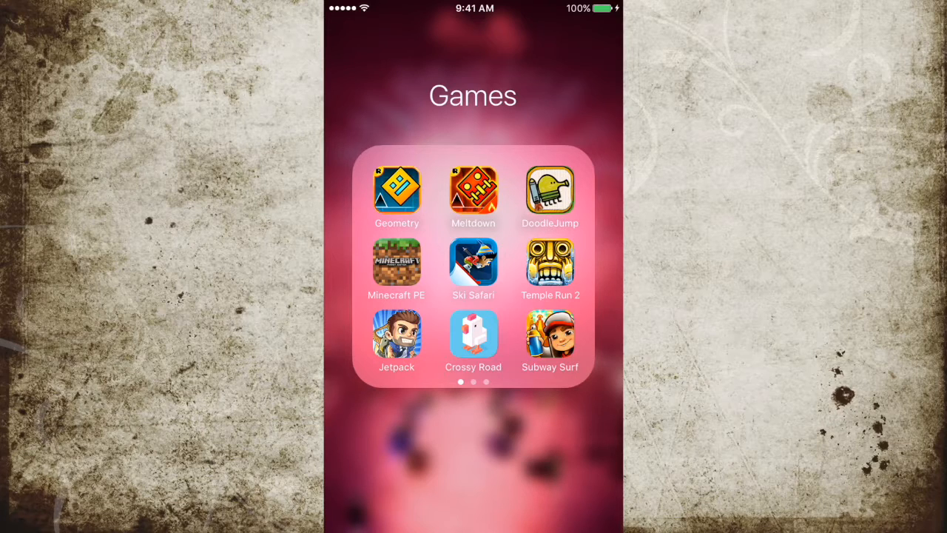
scroll(left, 3)
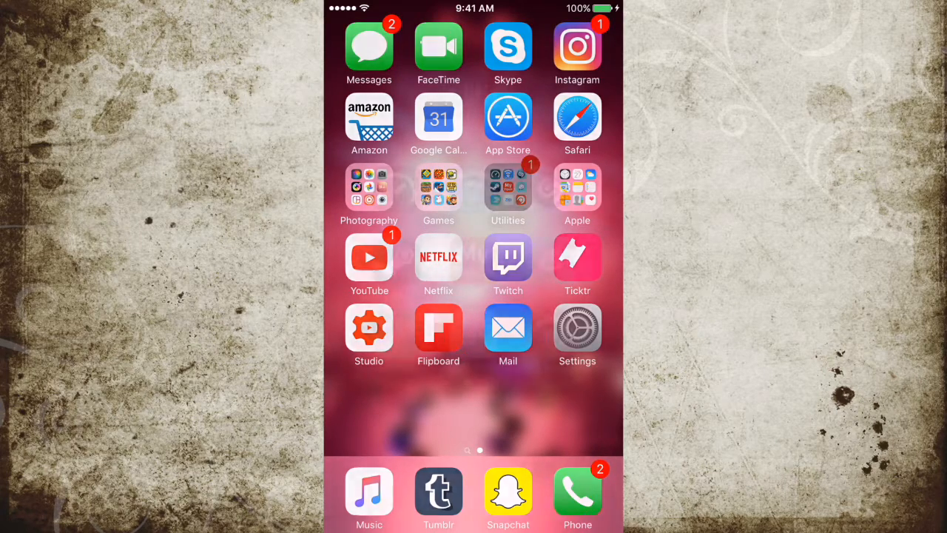
click(508, 186)
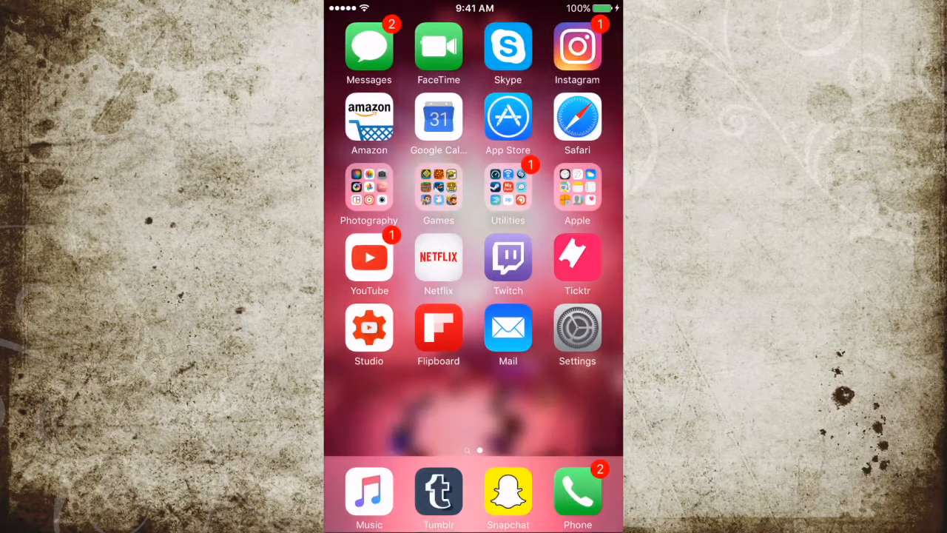
click(507, 187)
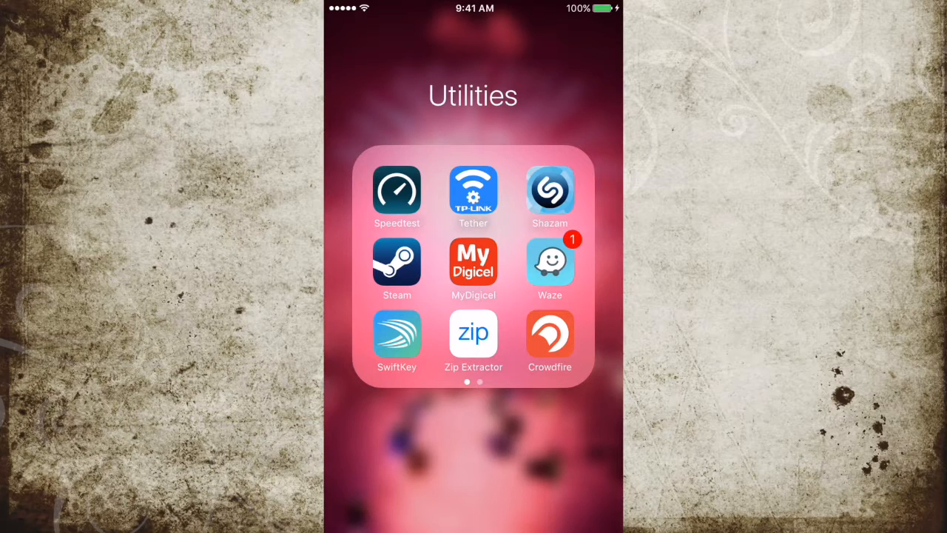
scroll(left, 3)
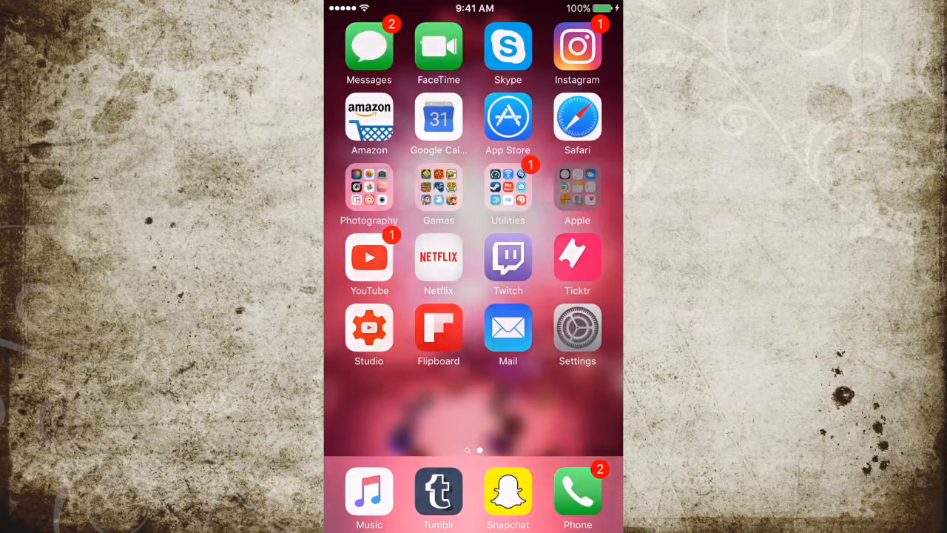
click(577, 186)
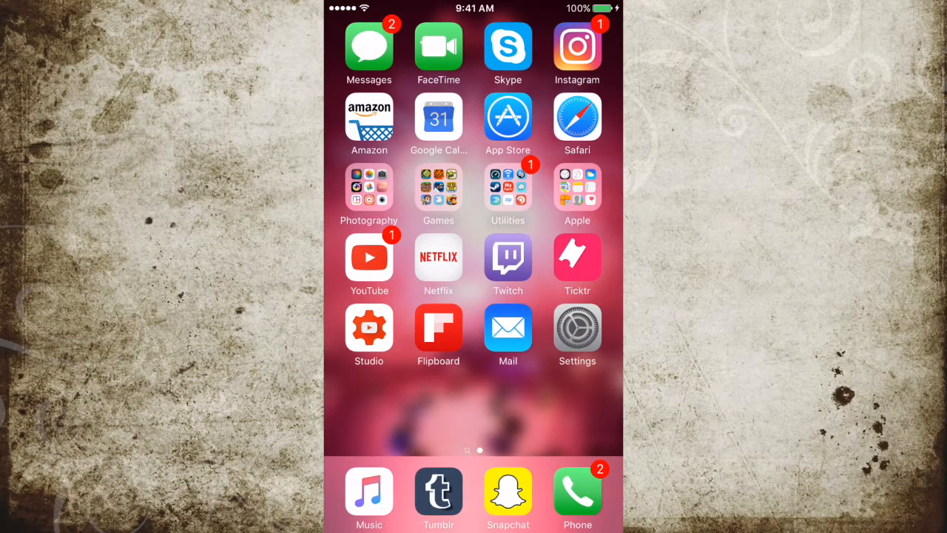
- Launch the Ticktr movie-ticket app to its Now Showing listings
click(577, 257)
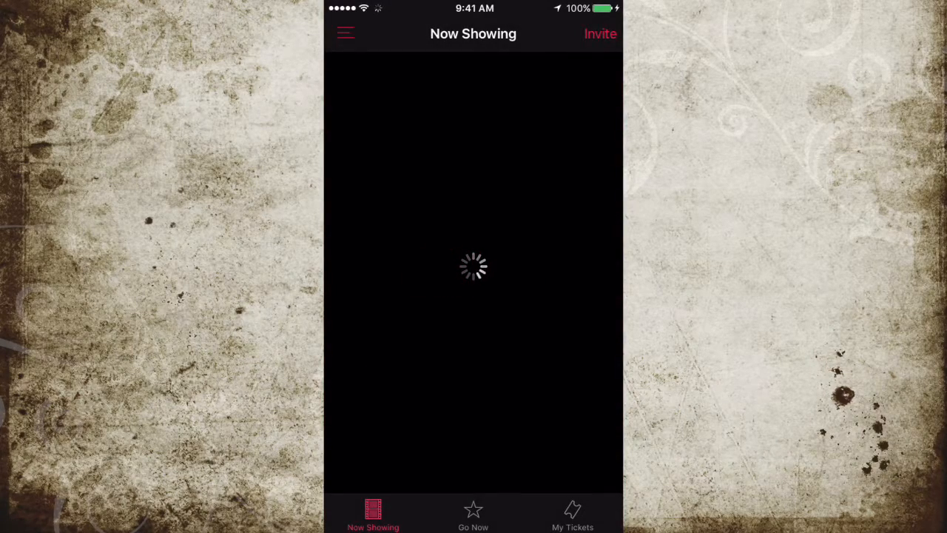